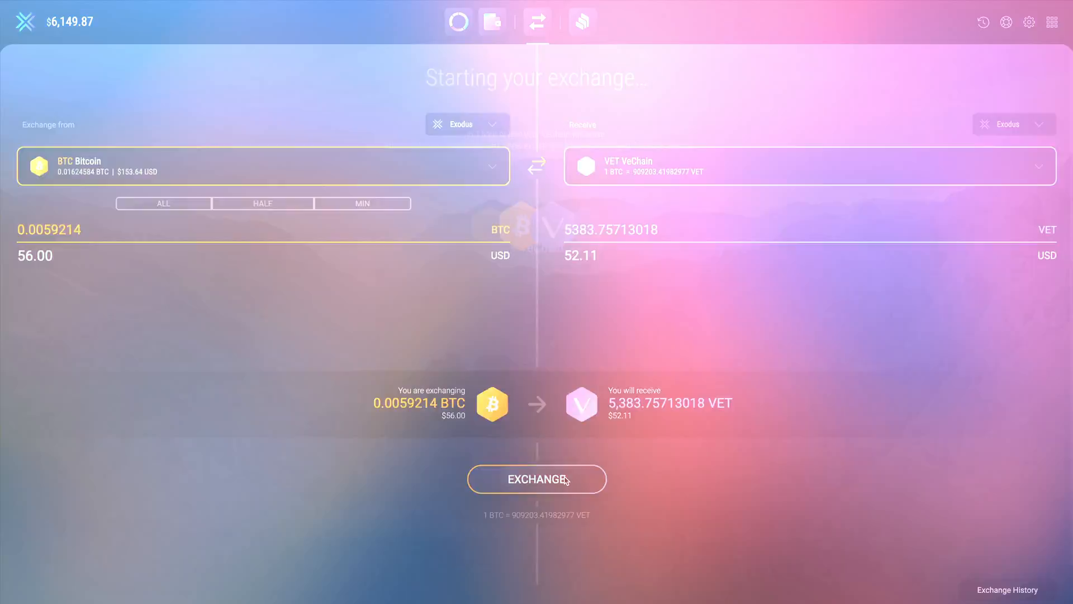
Step: Open the Exchange screen with Bitcoin to give and Ethereum to receive
{"action": "left_click", "coordinate": [536, 479]}
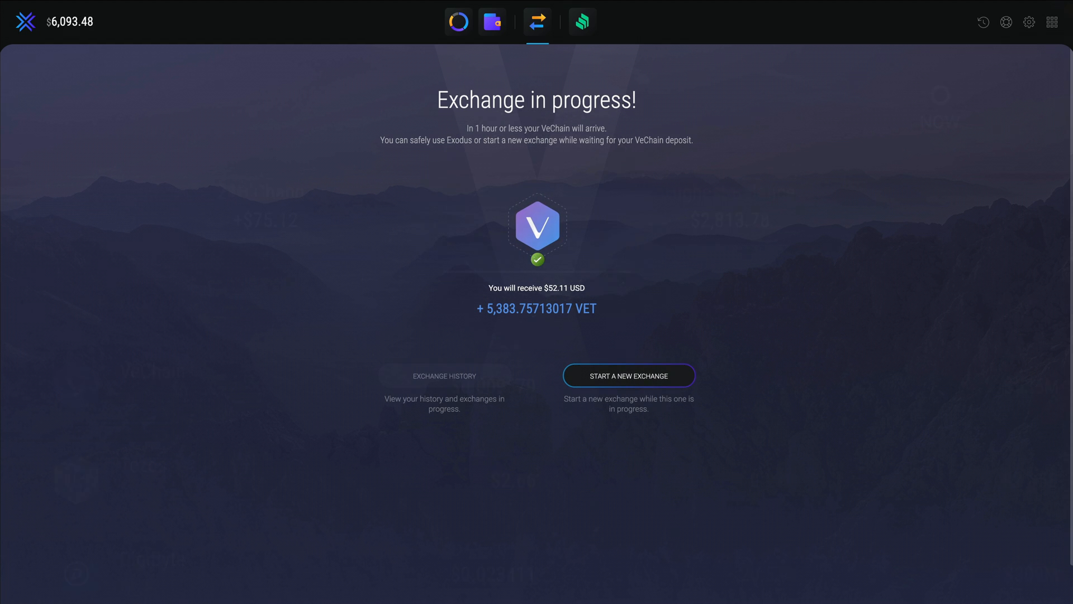
{"action": "left_click", "coordinate": [457, 22]}
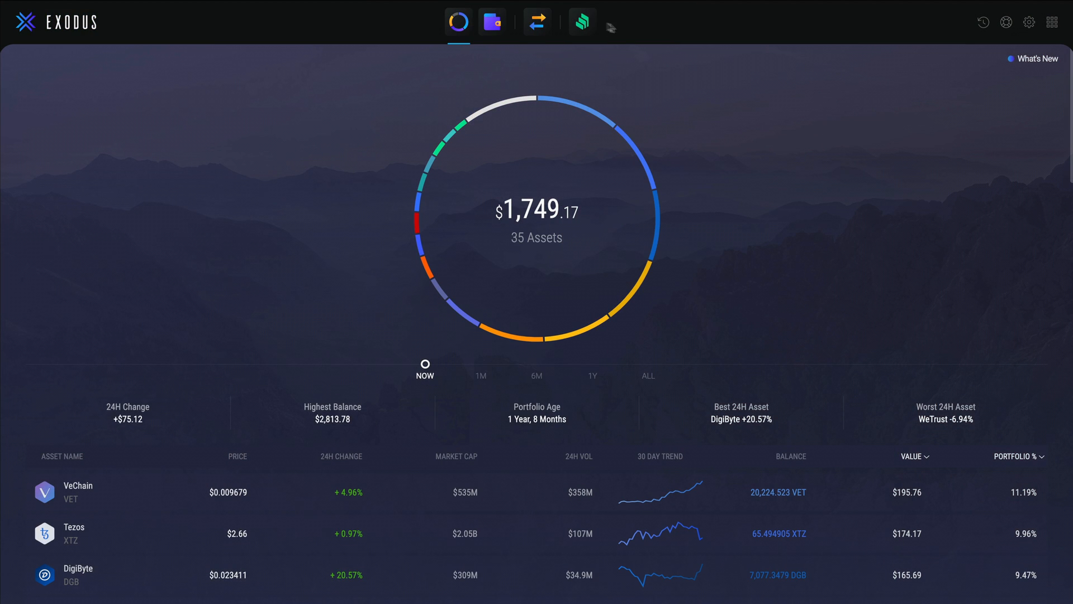
{"action": "left_click", "coordinate": [537, 23]}
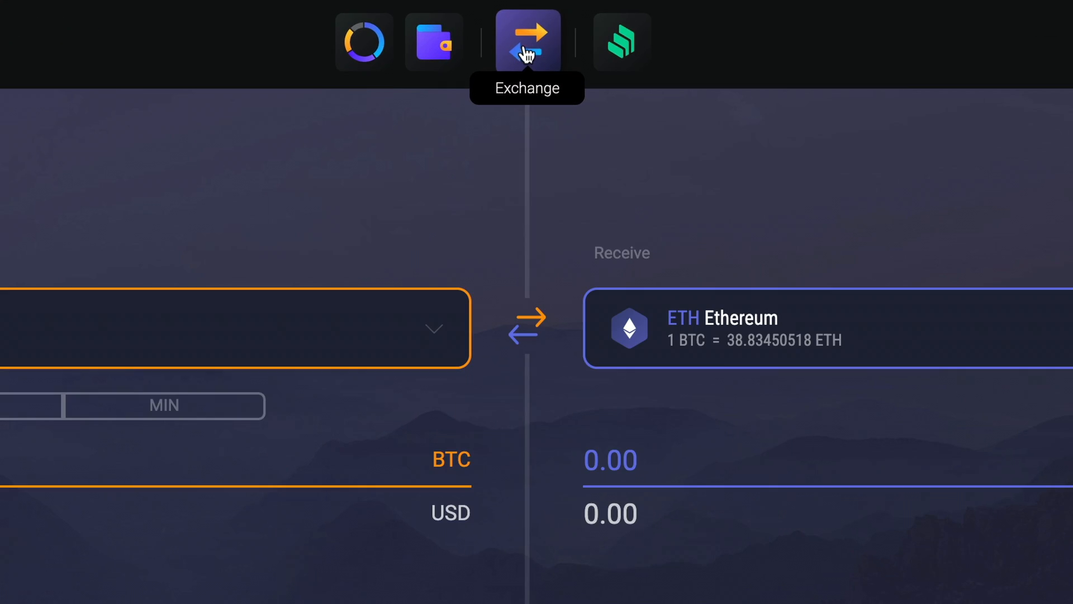
{"action": "left_click", "coordinate": [528, 40]}
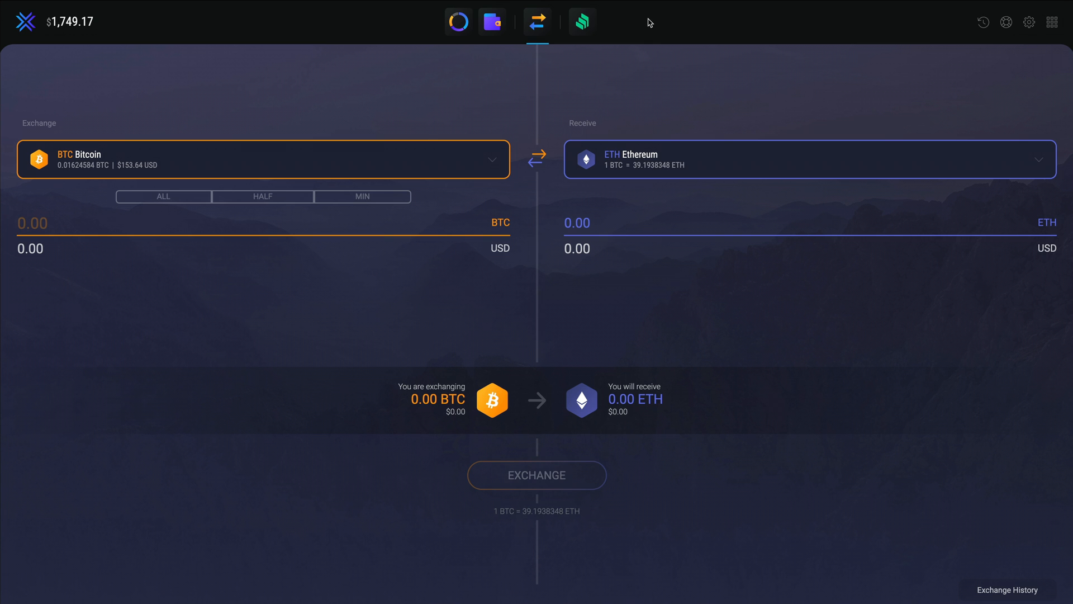
{"action": "left_click", "coordinate": [262, 159]}
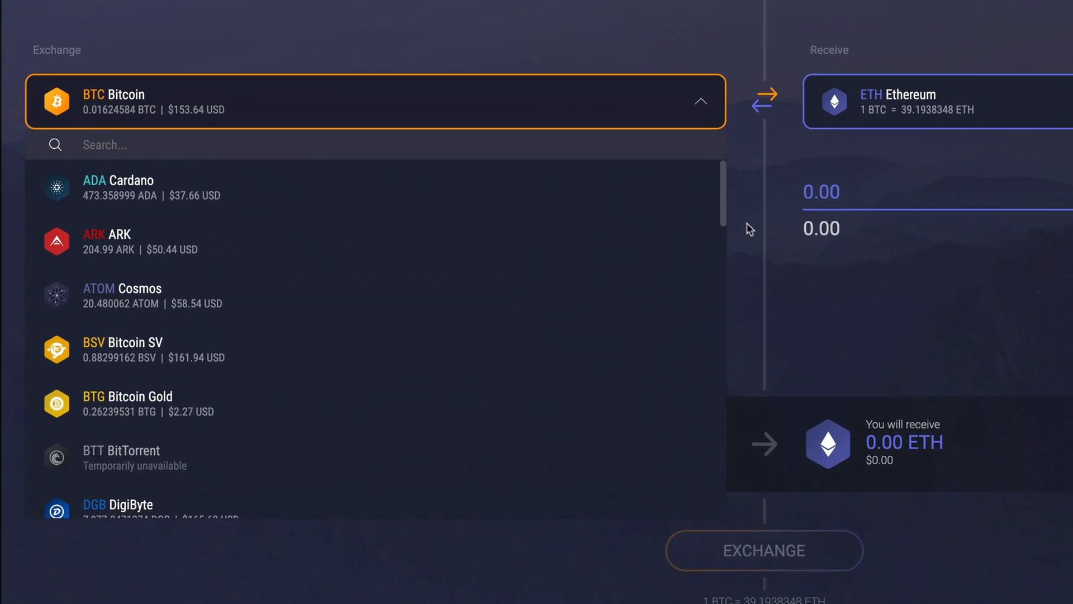
{"action": "scroll", "scroll_direction": "down", "scroll_amount": 3}
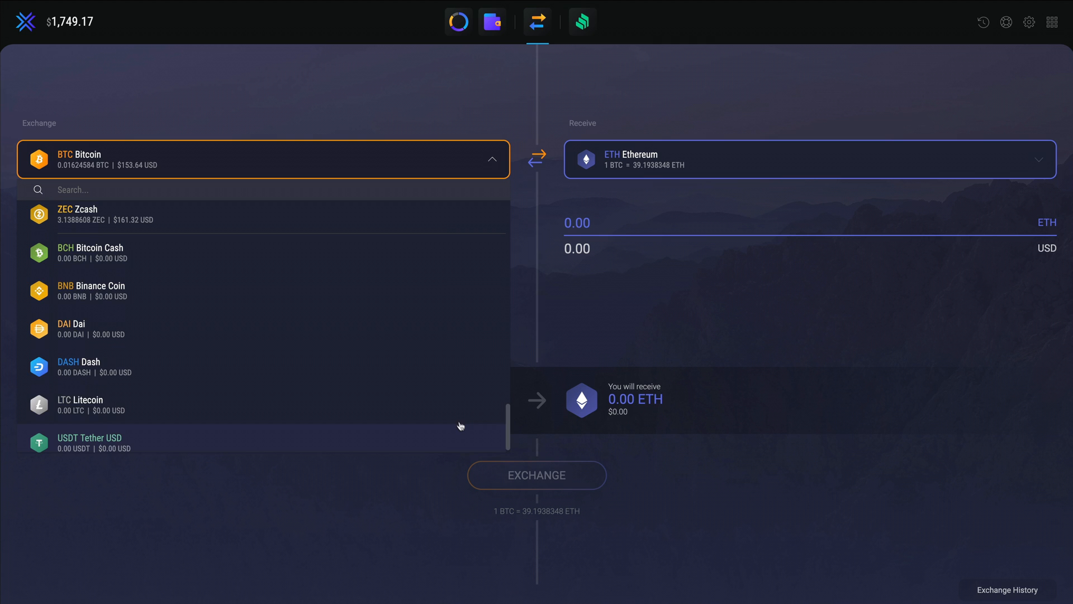
{"action": "mouse_move", "coordinate": [460, 404]}
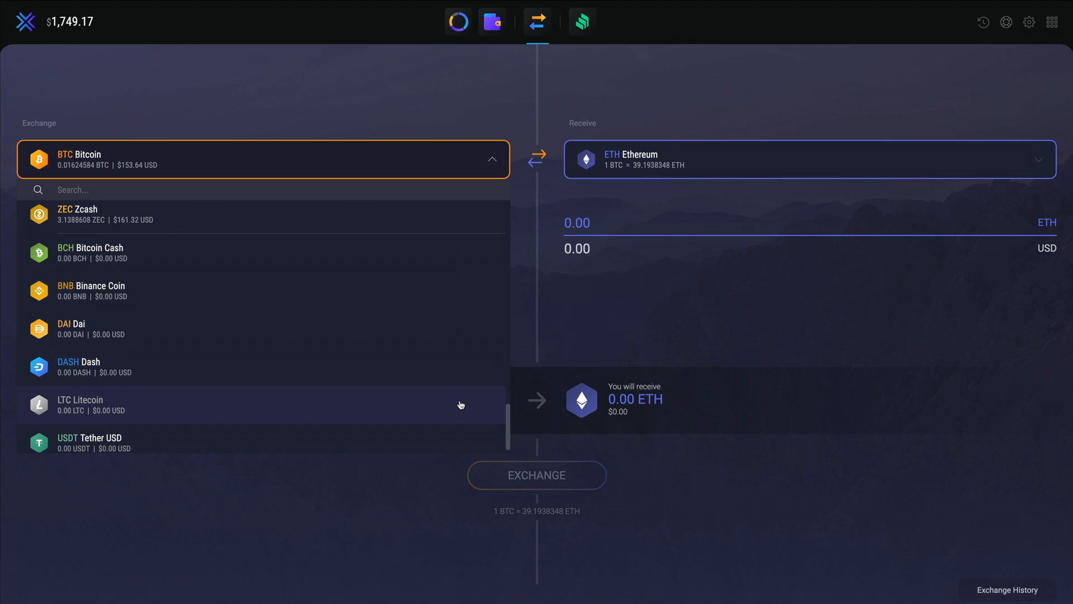
{"action": "scroll", "scroll_direction": "down", "scroll_amount": 3}
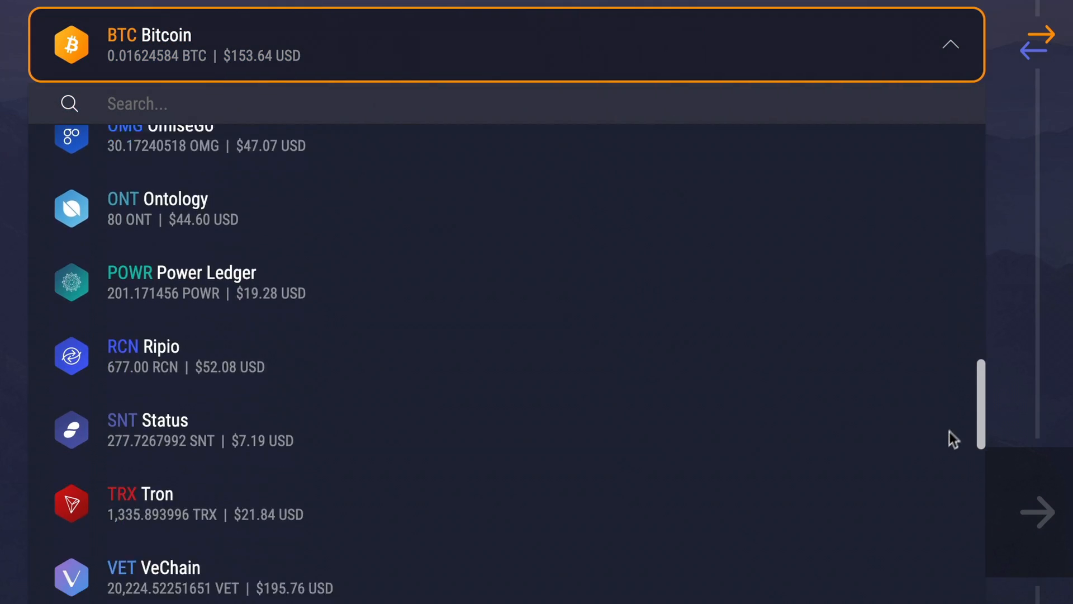
{"action": "scroll", "scroll_direction": "down", "scroll_amount": 3}
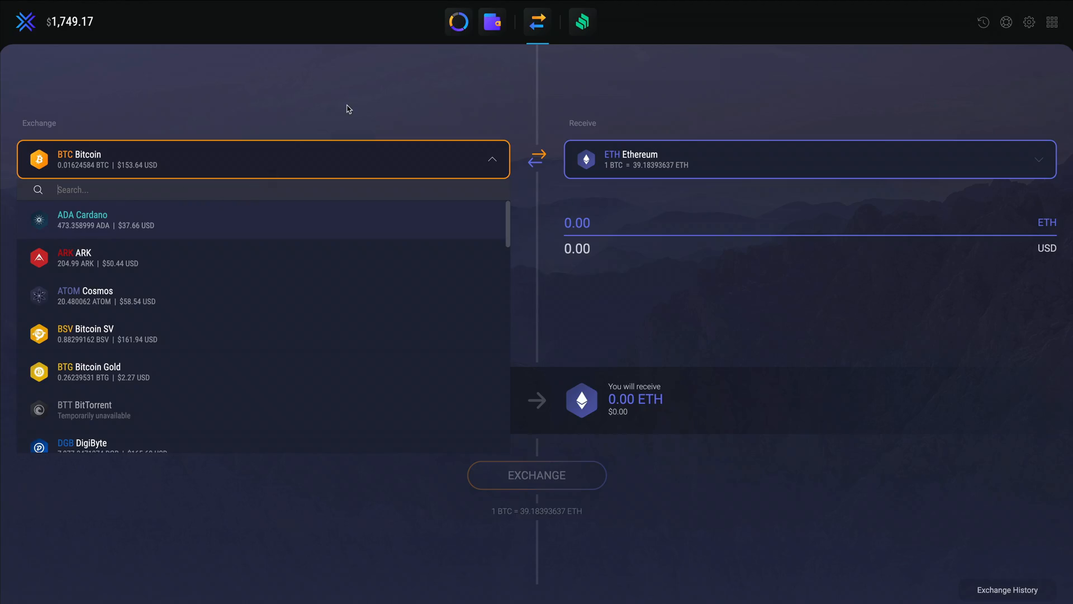
{"action": "type", "text": "Eth"}
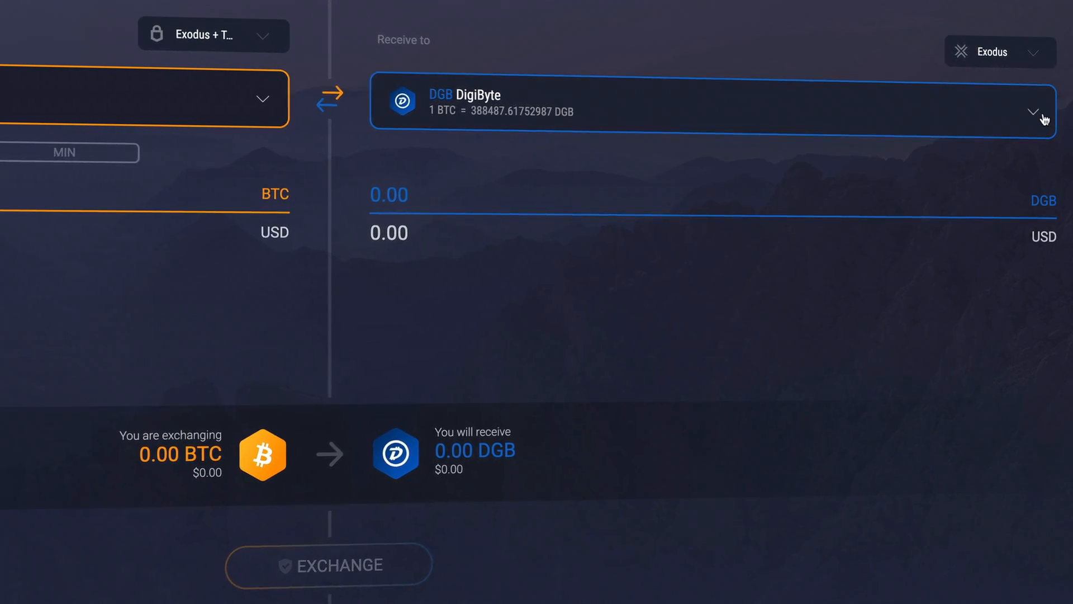
Step: Pick VET VeChain from the receive asset list, replacing DigiByte
{"action": "left_click", "coordinate": [1036, 111]}
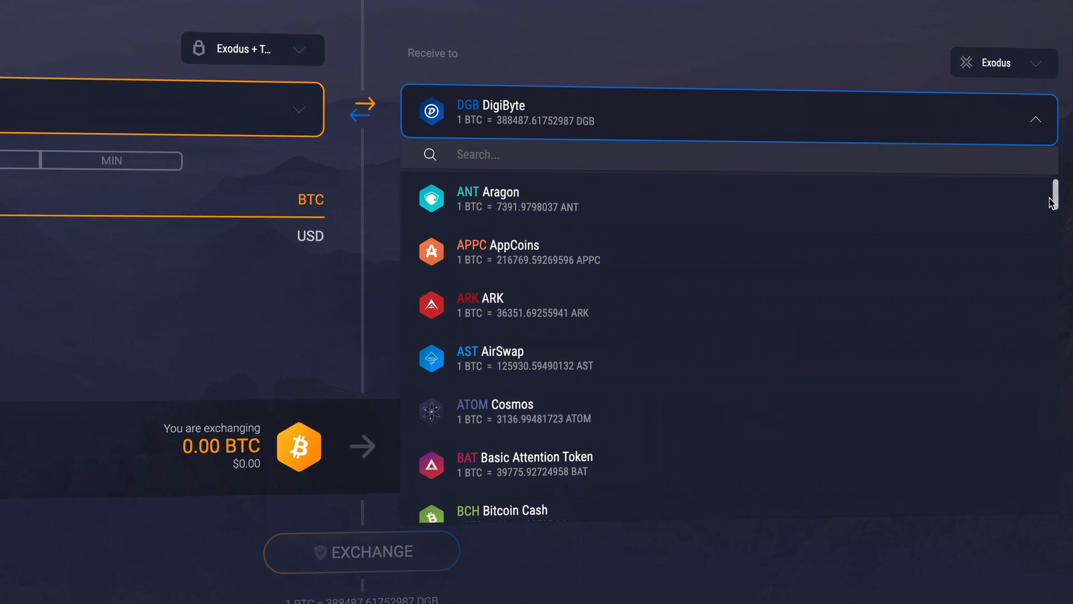
{"action": "scroll", "scroll_direction": "down", "scroll_amount": 3}
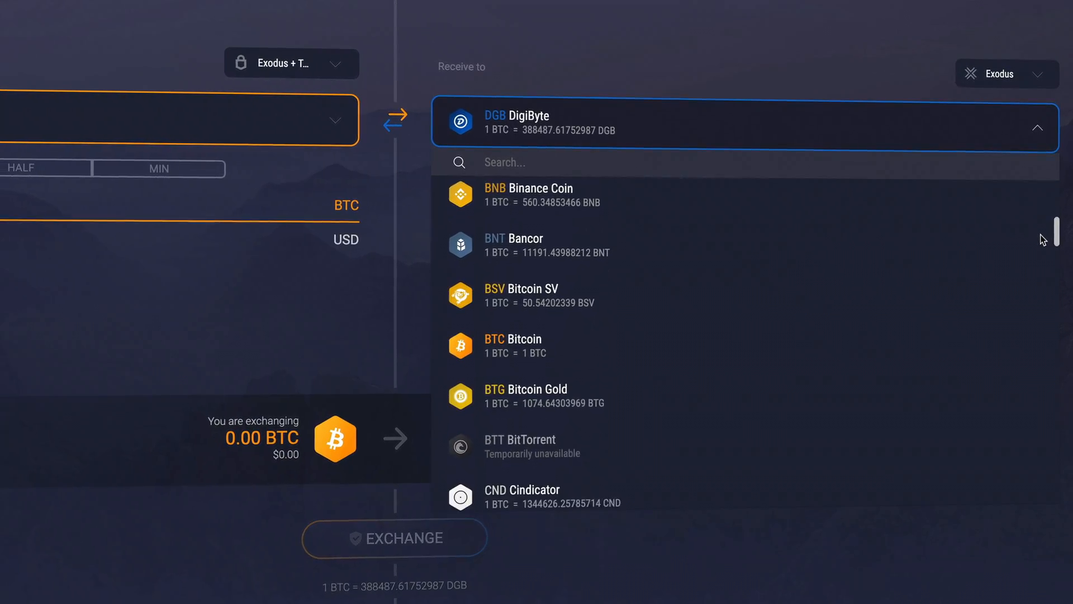
{"action": "scroll", "scroll_direction": "down", "scroll_amount": 3}
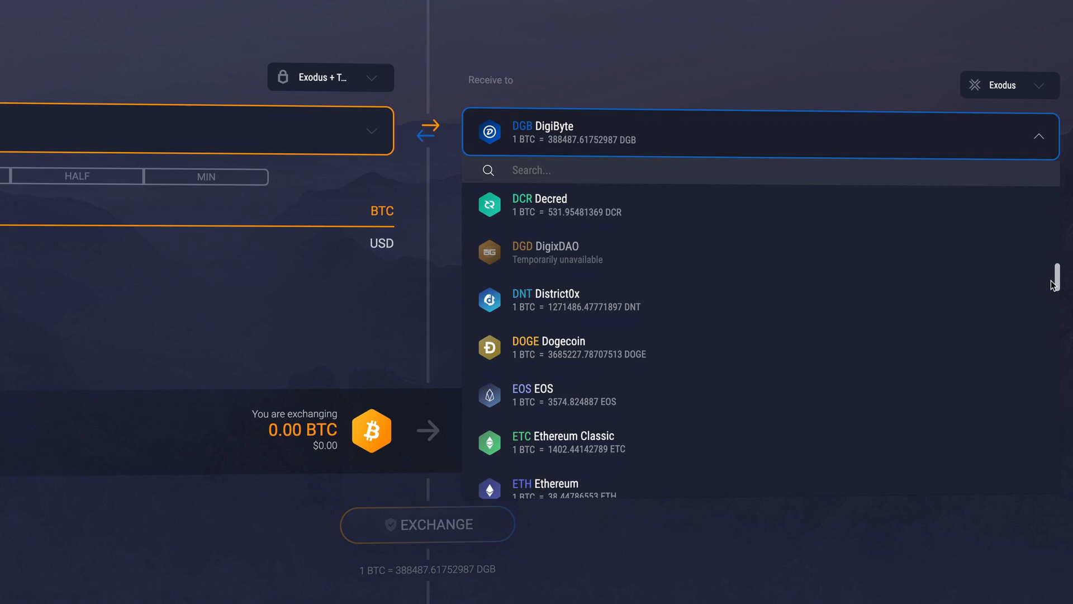
{"action": "scroll", "scroll_direction": "down", "scroll_amount": 3}
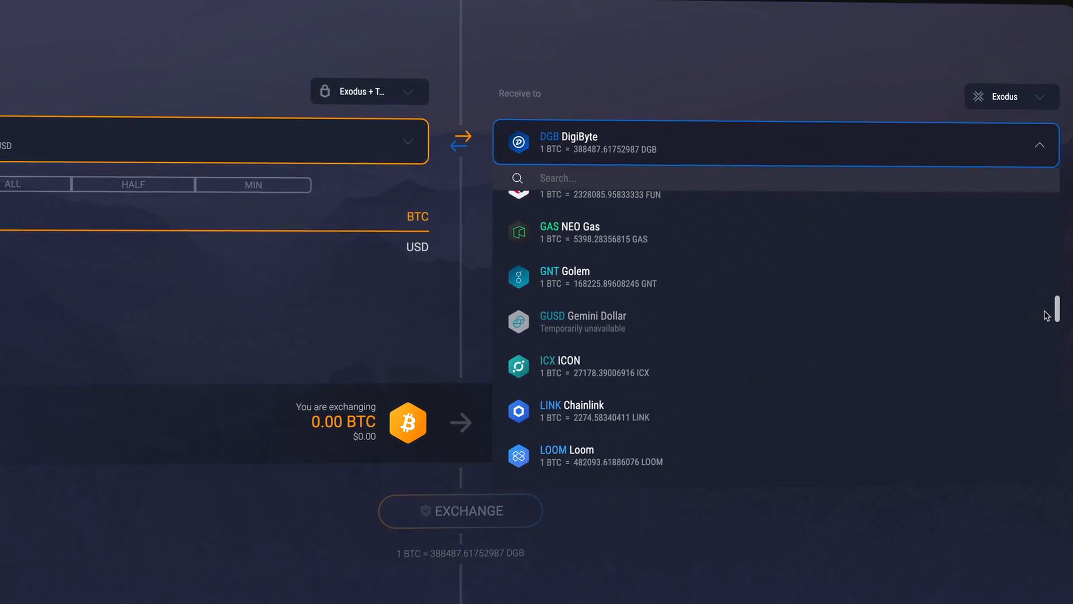
{"action": "scroll", "scroll_direction": "down", "scroll_amount": 3}
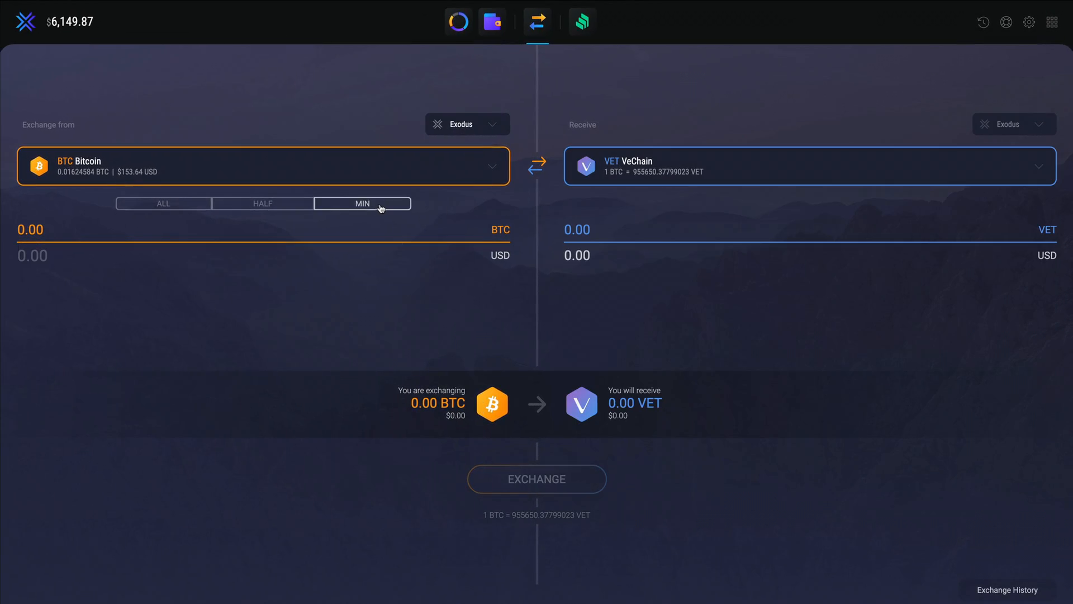
Step: Try MIN, HALF and ALL, then enter $56.00 (0.0059214 BTC) for about 5,383.76 VET
{"action": "left_click", "coordinate": [363, 202]}
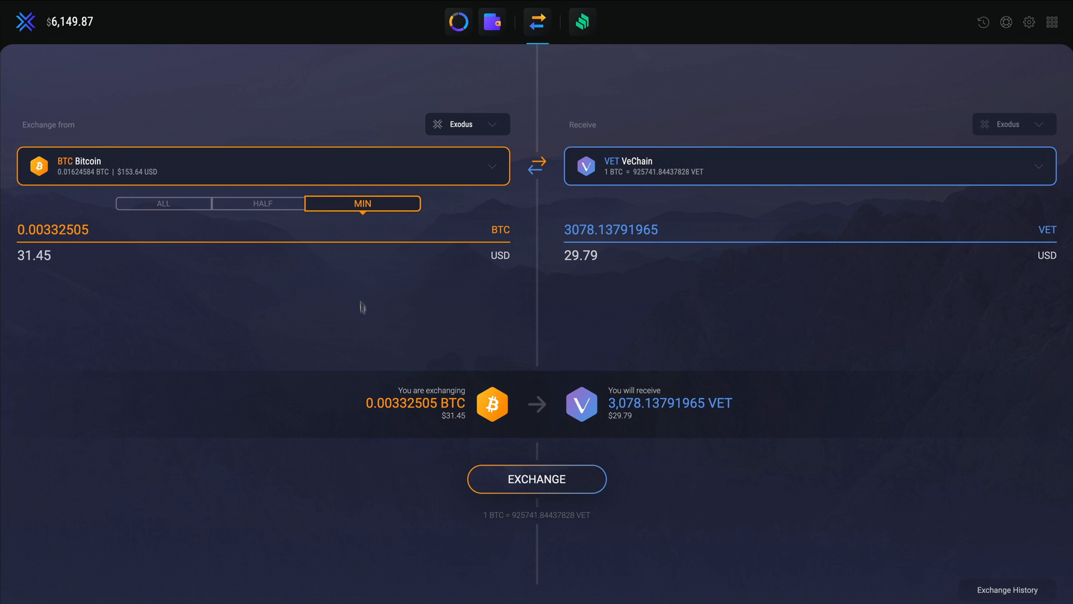
{"action": "left_click", "coordinate": [263, 203]}
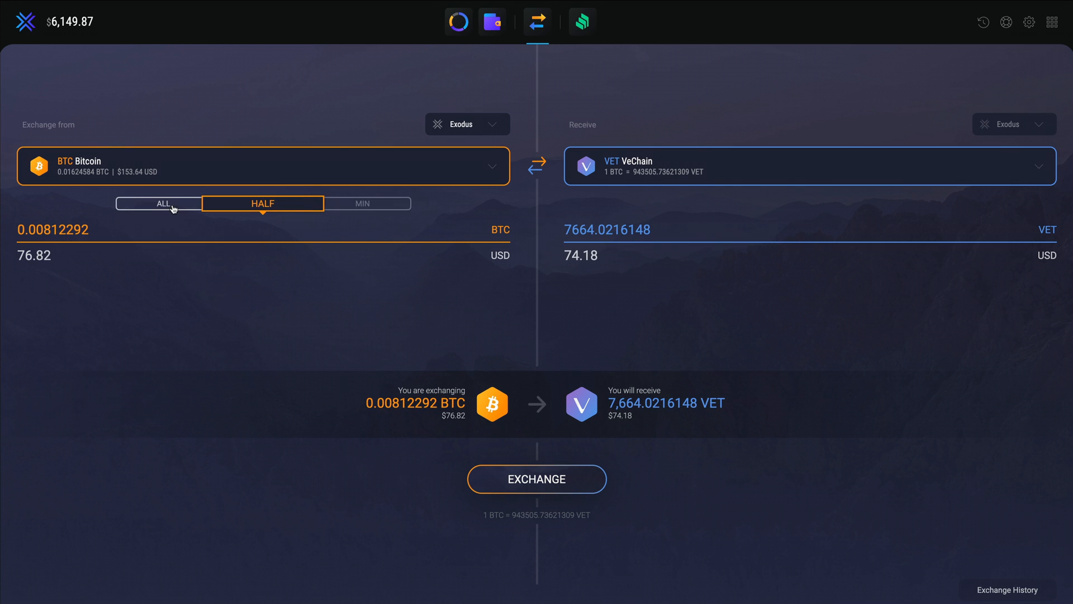
{"action": "left_click", "coordinate": [163, 204]}
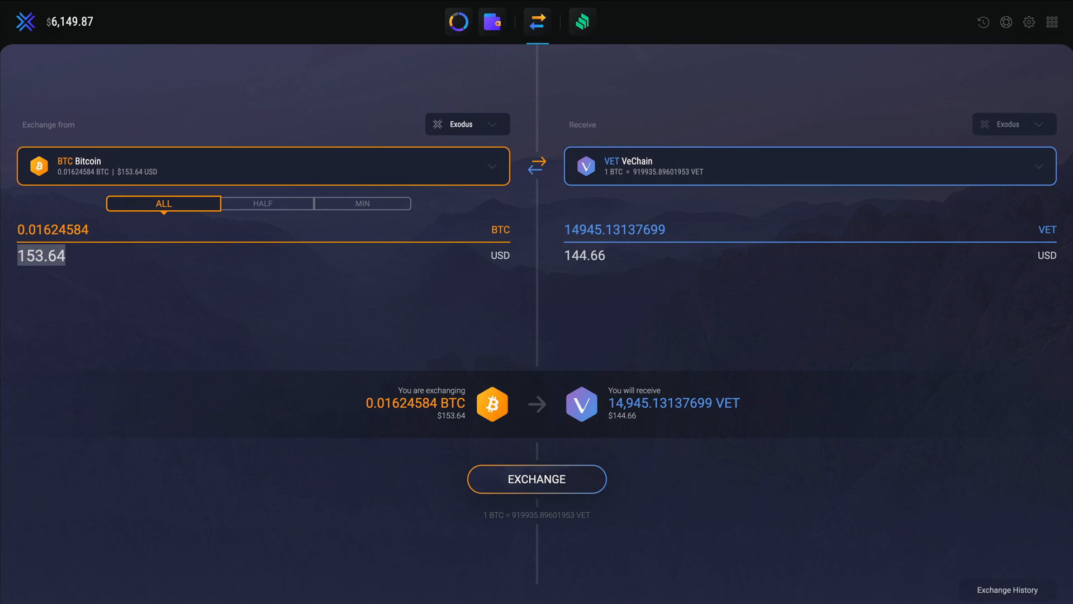
{"action": "type", "text": "56.0"}
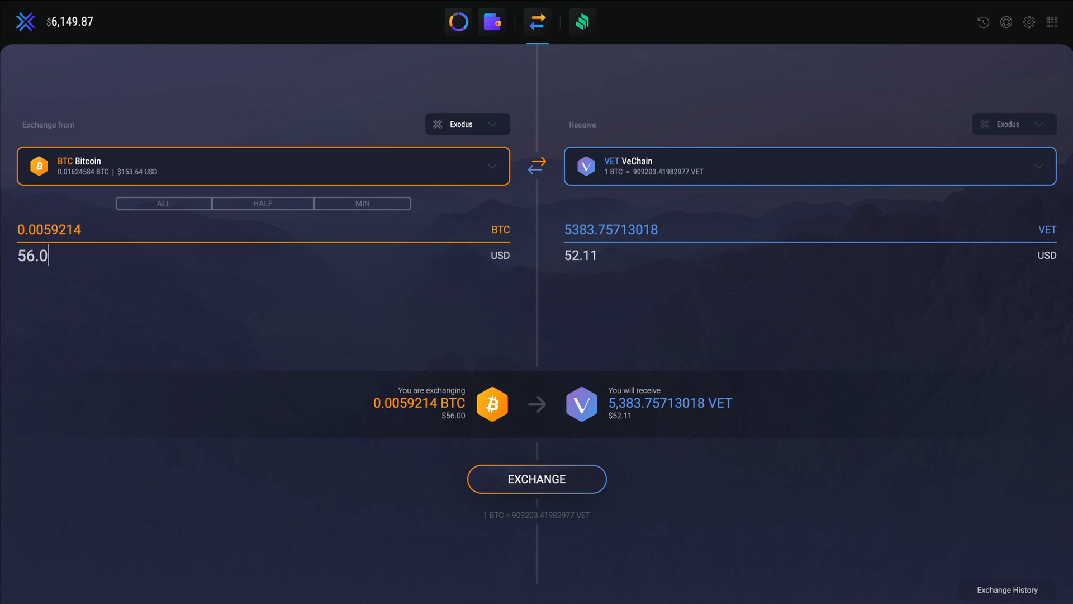
{"action": "type", "text": "0"}
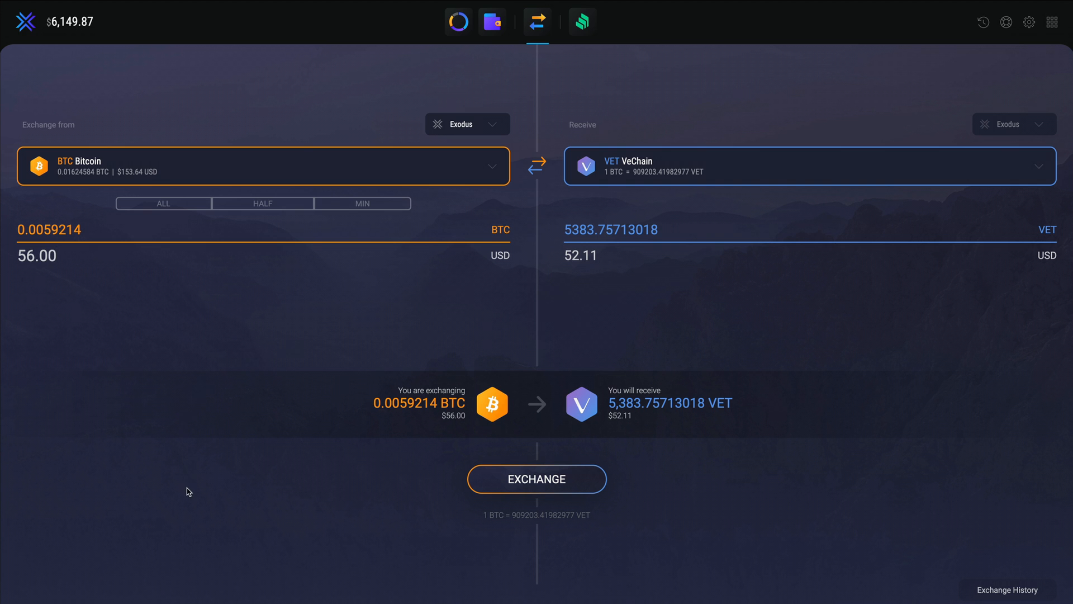
Step: Submit the 0.0059214 BTC to 5,383.75713018 VET exchange
{"action": "left_click", "coordinate": [536, 479]}
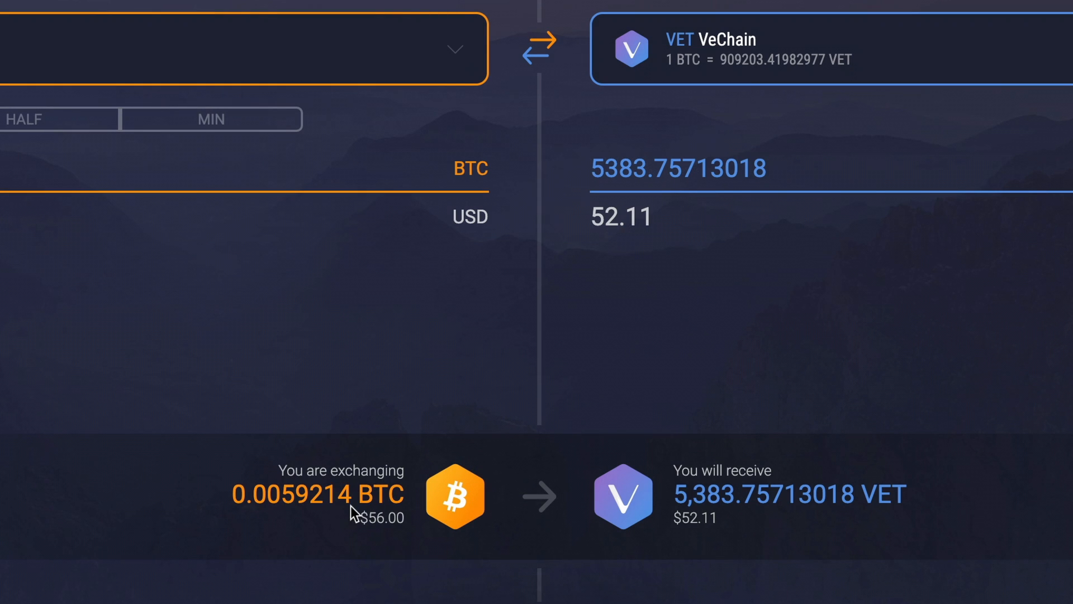
{"action": "mouse_move", "coordinate": [734, 514]}
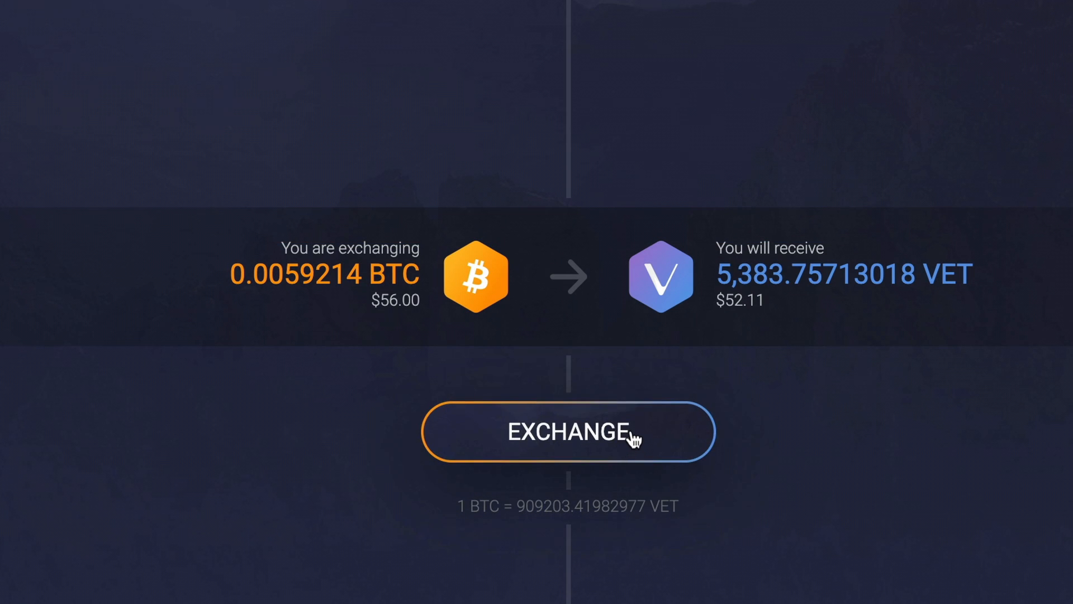
{"action": "left_click", "coordinate": [567, 432]}
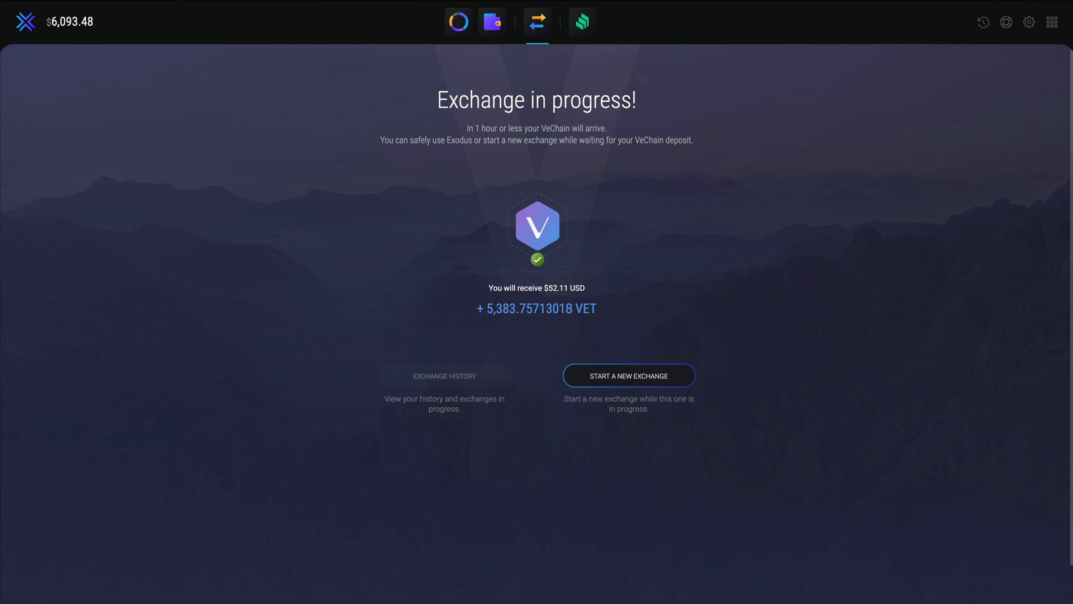
Step: Expand the In Progress VET exchange in history and draft a support email about it
{"action": "left_click", "coordinate": [628, 375]}
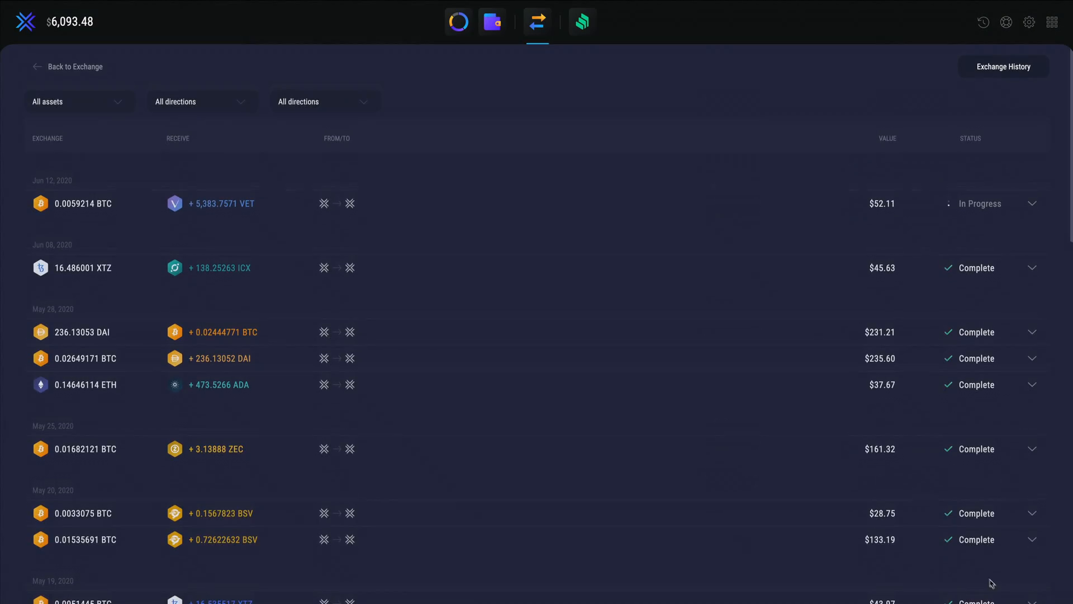
{"action": "left_click", "coordinate": [1033, 202]}
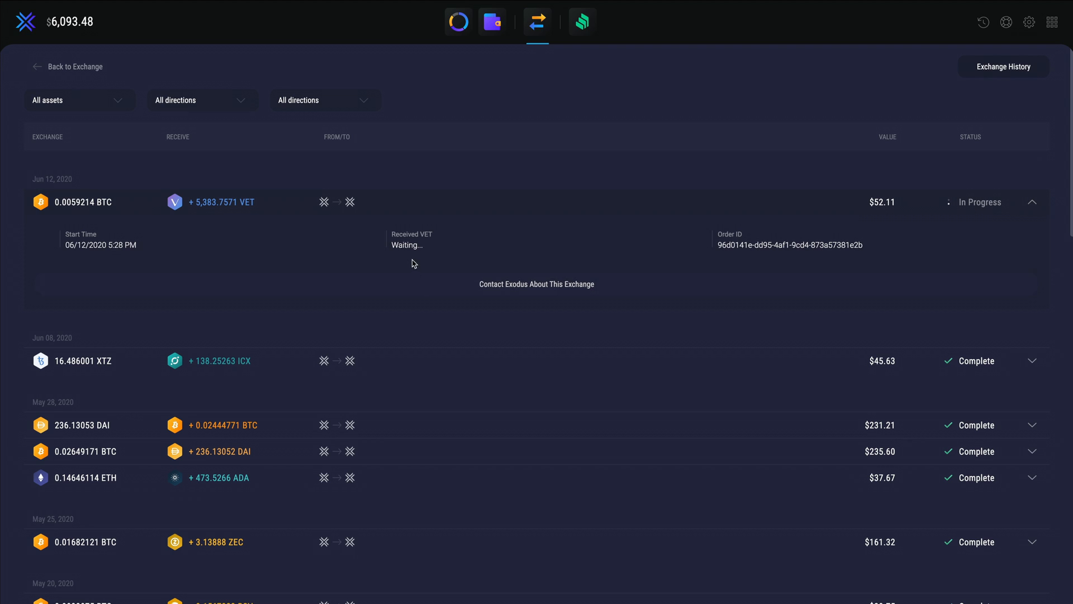
{"action": "mouse_move", "coordinate": [491, 22]}
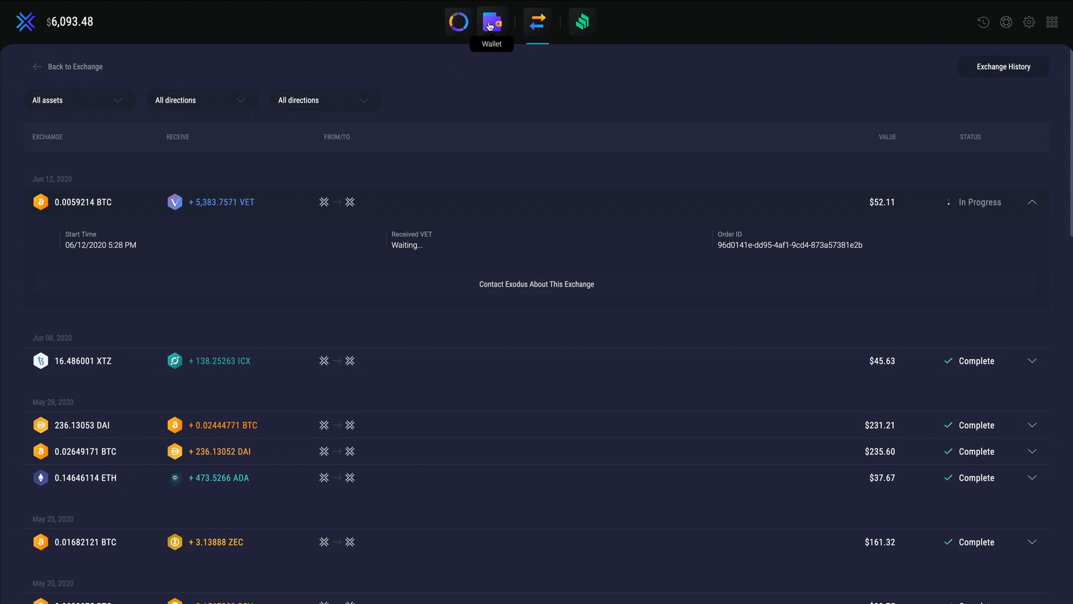
{"action": "left_click", "coordinate": [492, 22]}
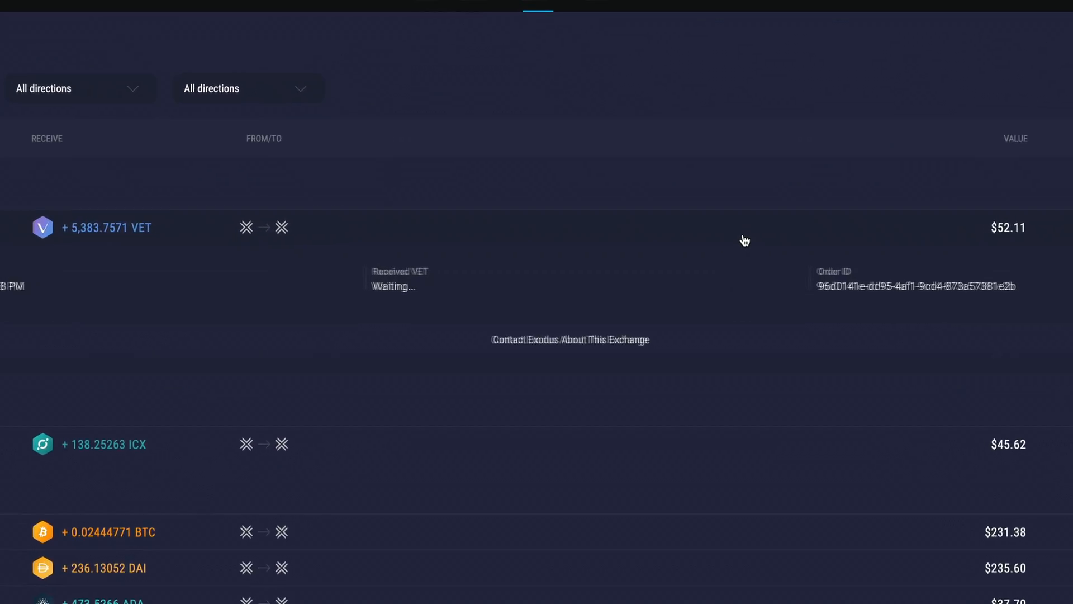
{"action": "left_click", "coordinate": [570, 339]}
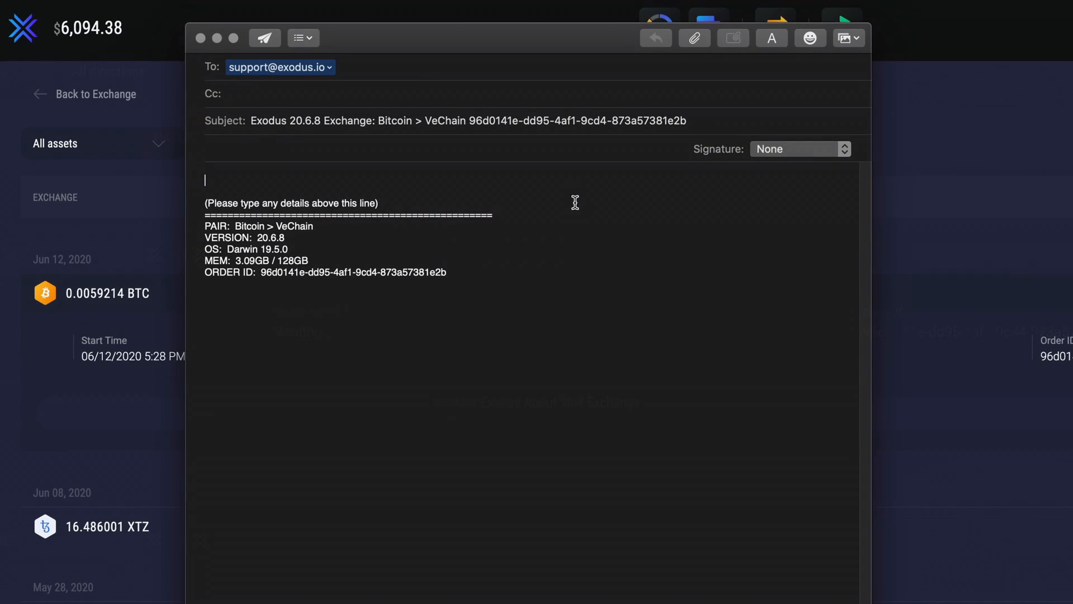
{"action": "mouse_move", "coordinate": [824, 465]}
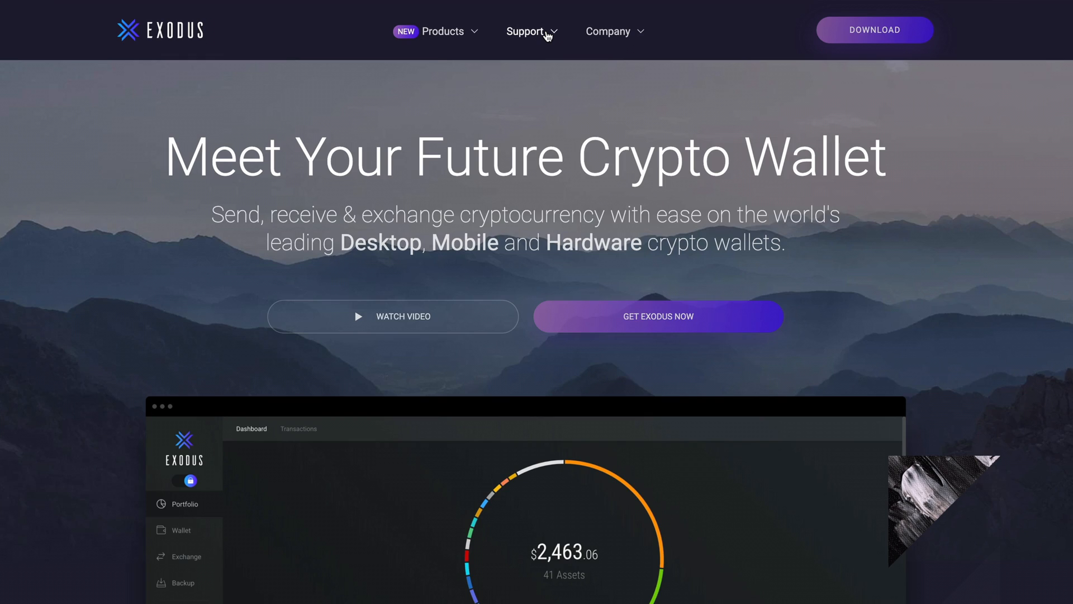
Step: Go to the exodus.com Support page and open the Send Us a Message form
{"action": "left_click", "coordinate": [526, 31]}
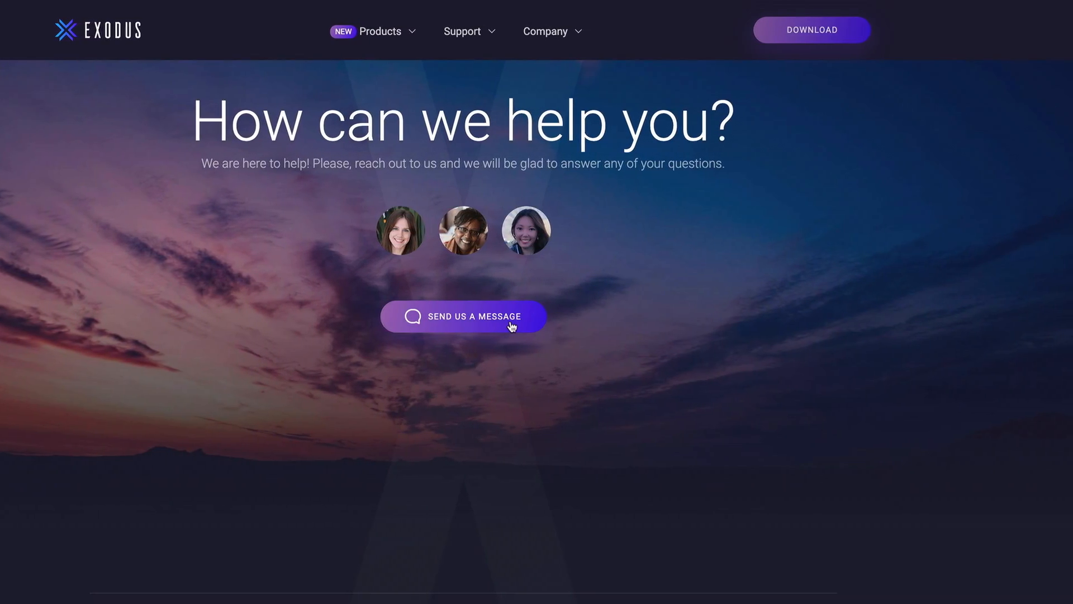
{"action": "left_click", "coordinate": [464, 316]}
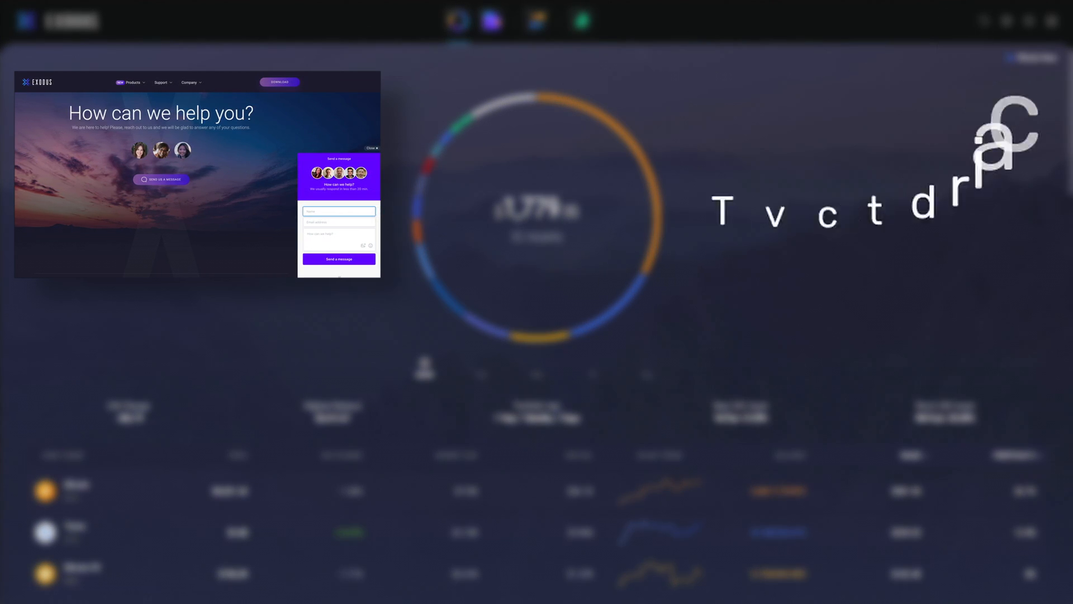